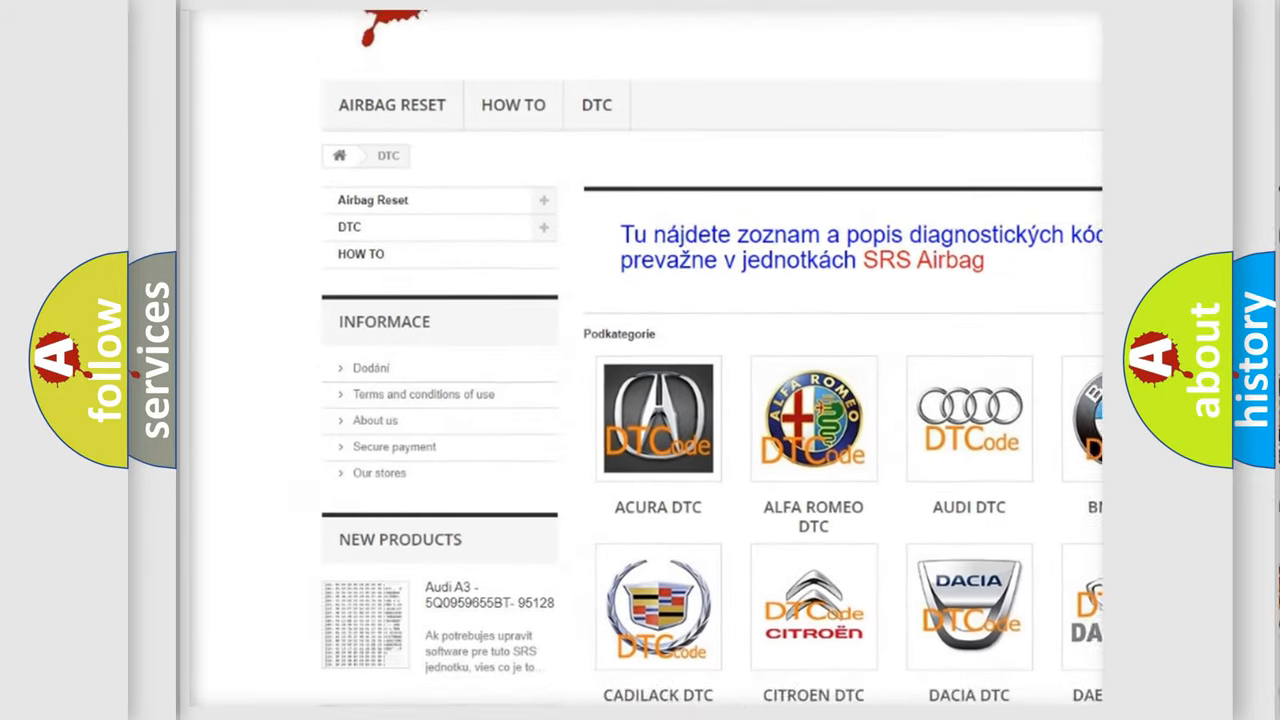
Step: Scroll down the DTC category page to show the brand logo grid from Acura through Kia
scroll(down, 3)
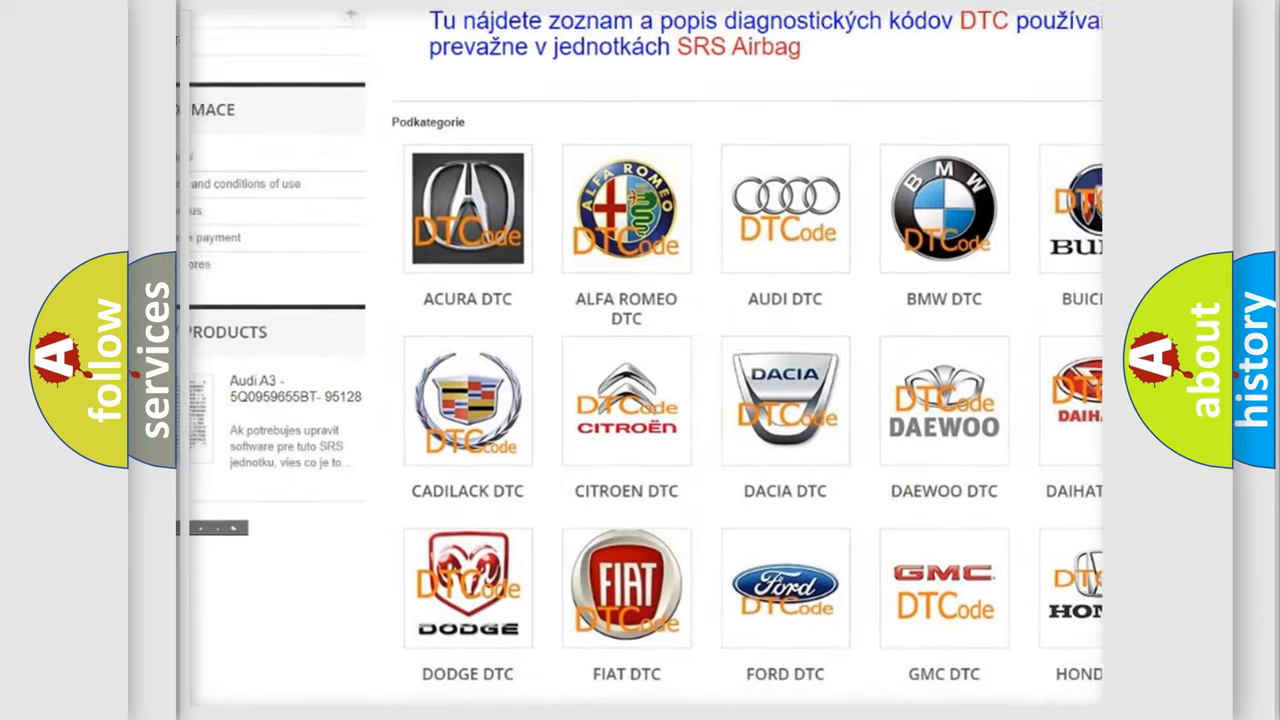
scroll(down, 3)
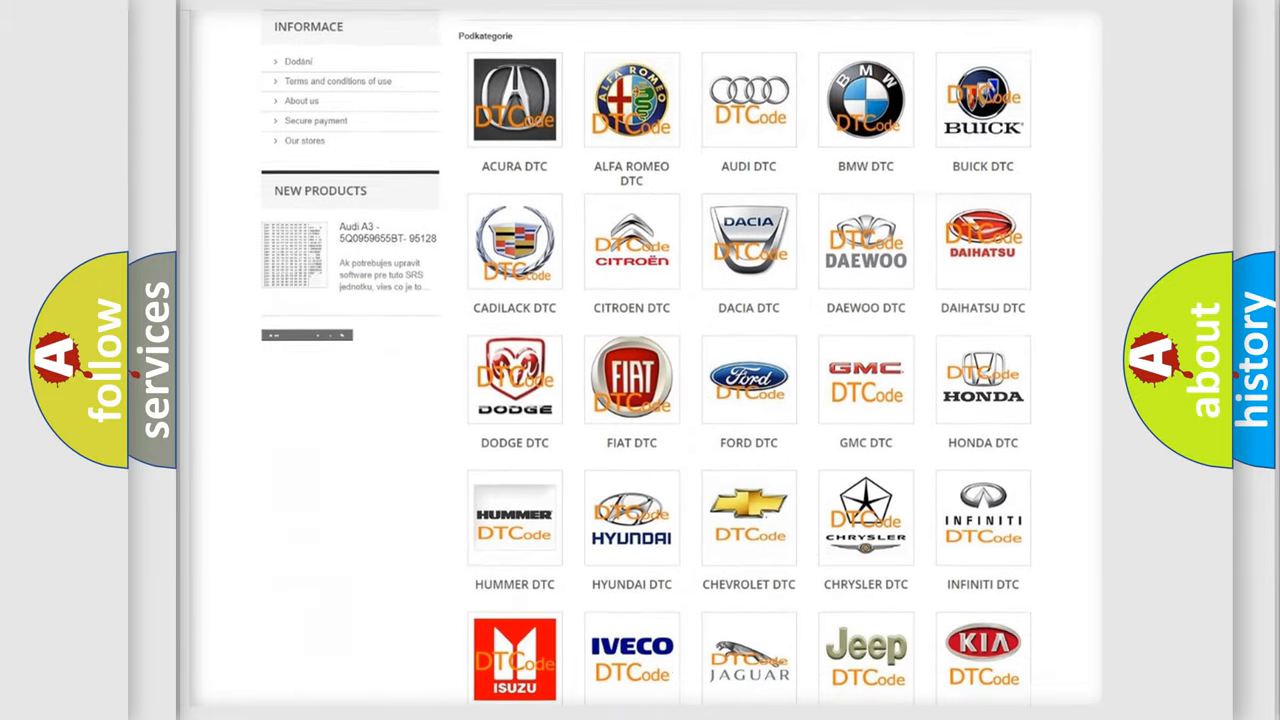
scroll(down, 3)
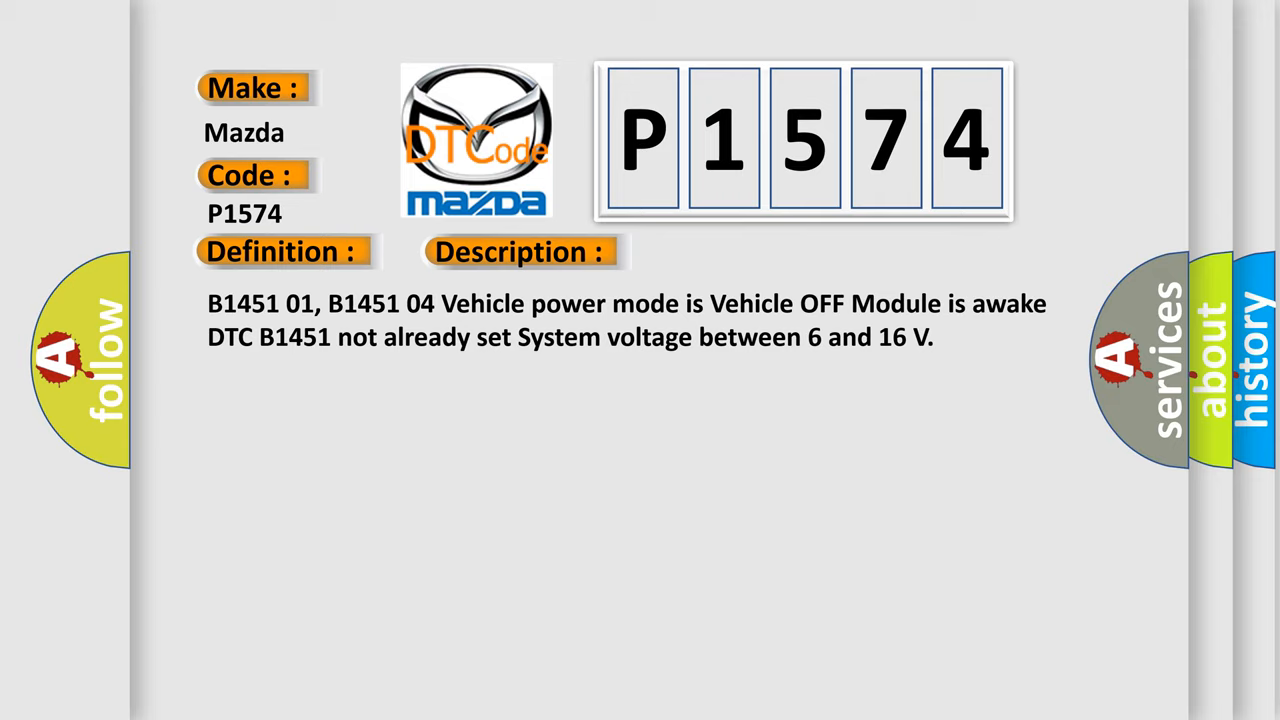
Step: Advance the slide to reveal the P1574 cause: ignition output inactive, short to battery detected three times
click(733, 251)
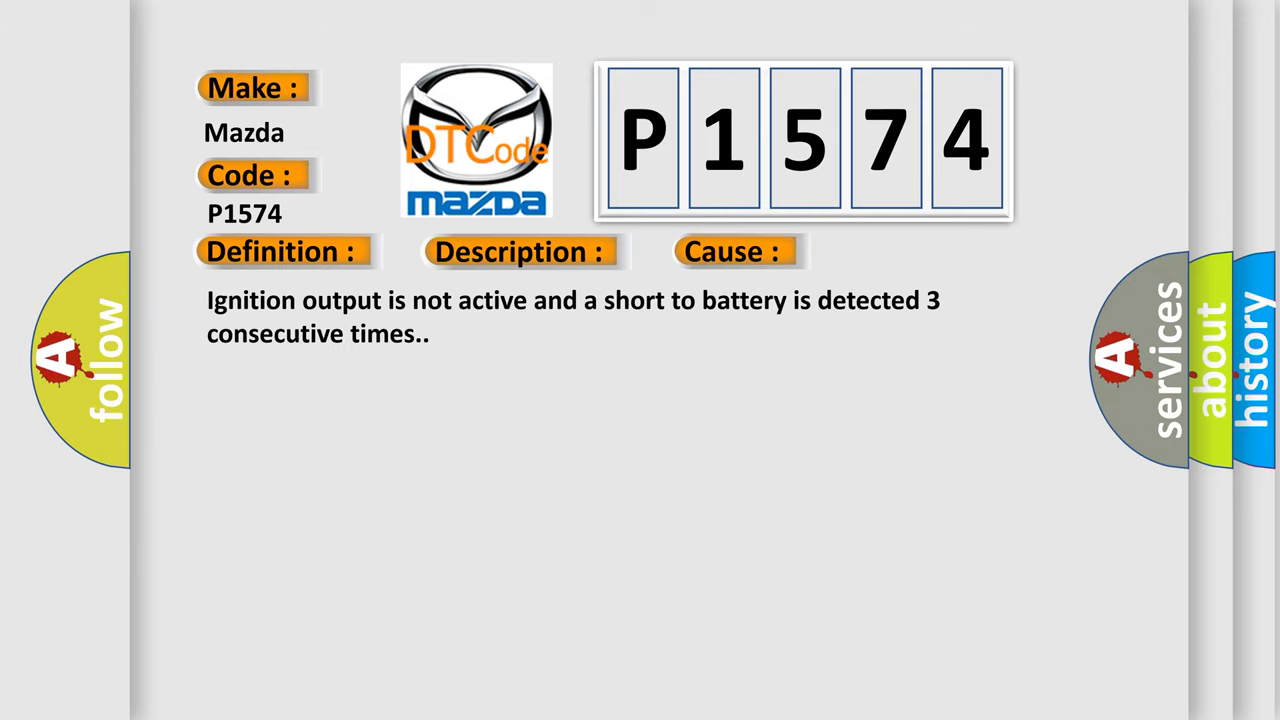